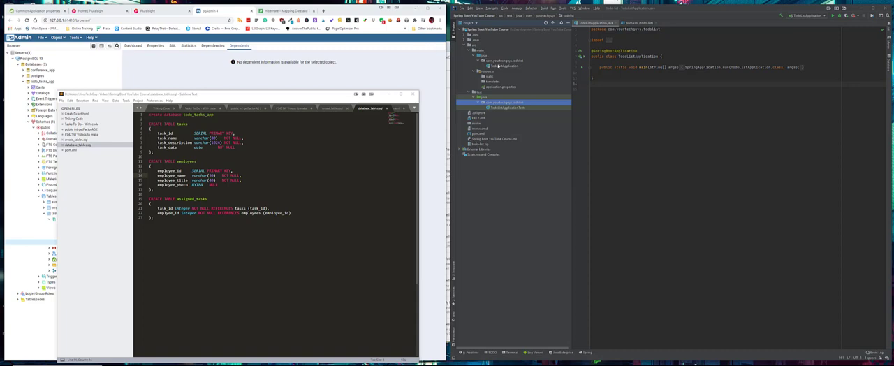
Create the com.yourtechguys.todolist.controllers package inside the main todolist package under src/main/java.
{"action": "left_click", "coordinate": [503, 61]}
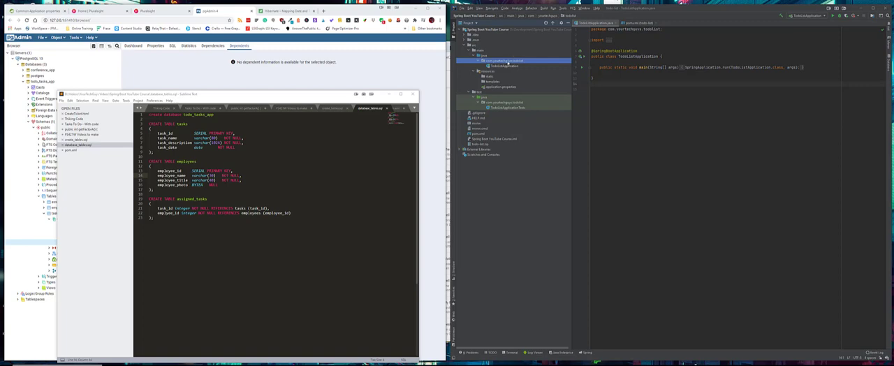
{"action": "right_click", "coordinate": [499, 64]}
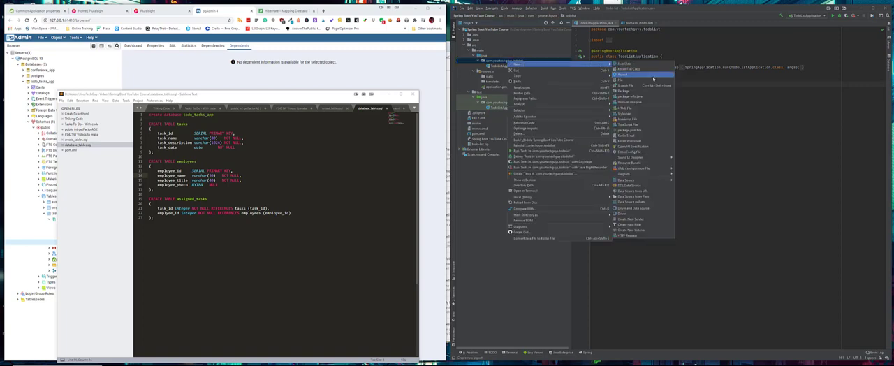
{"action": "left_click", "coordinate": [622, 87]}
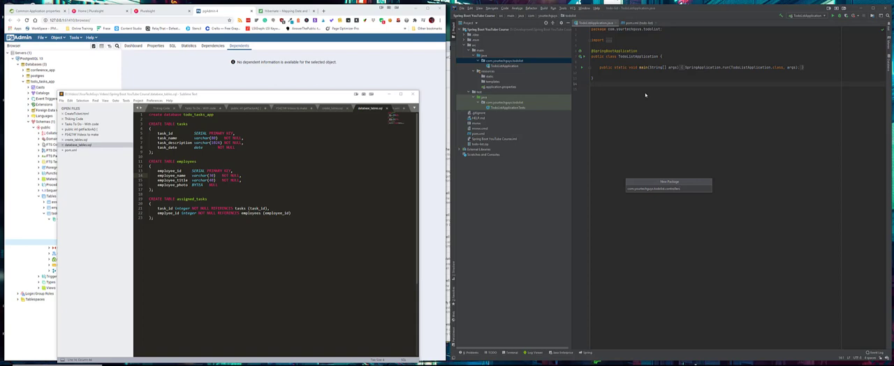
{"action": "left_click", "coordinate": [502, 65]}
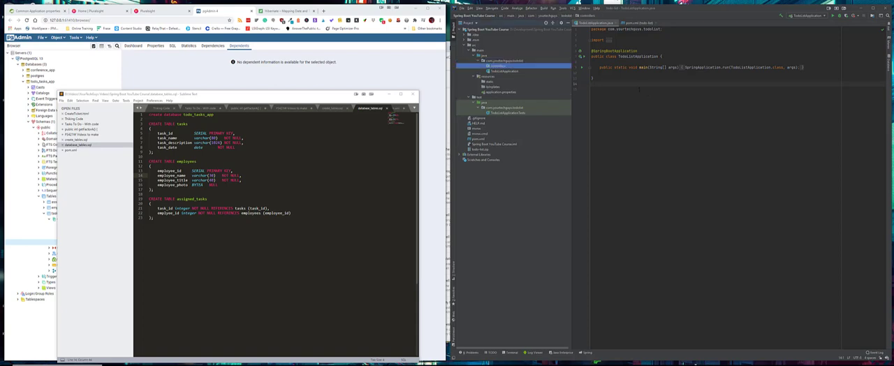
Add a models package beside controllers, then start a third package under com.yourtechguys.todolist.
{"action": "right_click", "coordinate": [495, 60]}
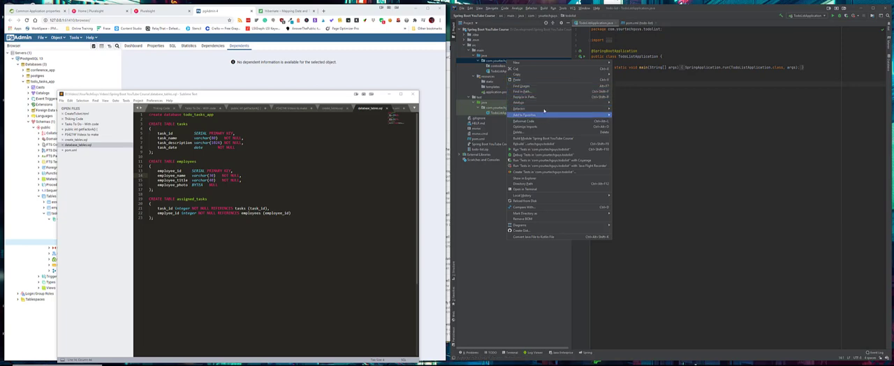
{"action": "left_click", "coordinate": [516, 63]}
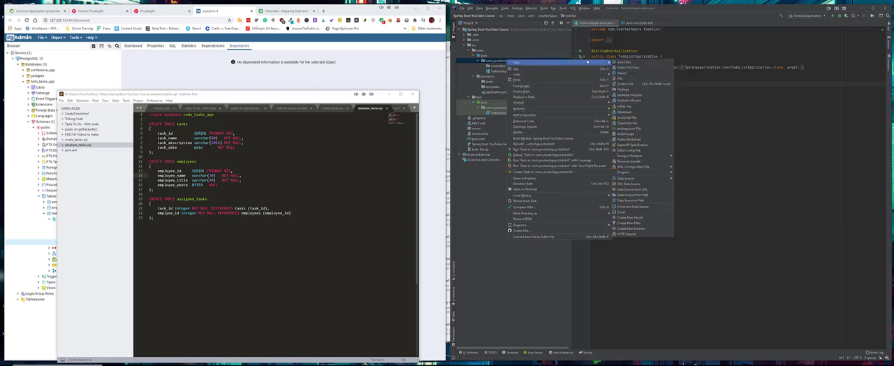
{"action": "left_click", "coordinate": [619, 89]}
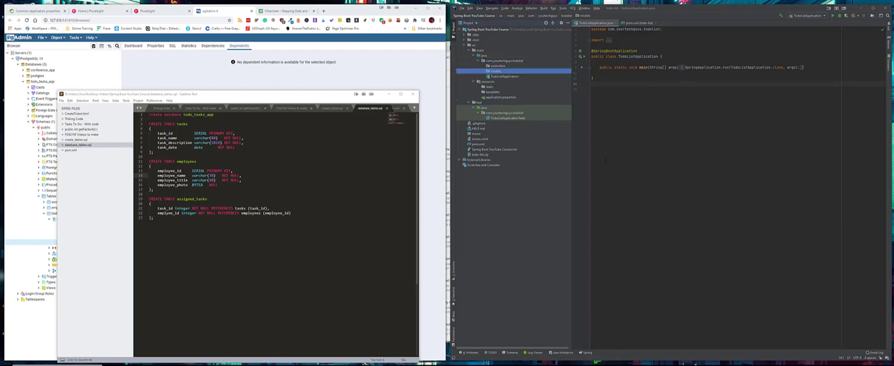
{"action": "left_click", "coordinate": [507, 61]}
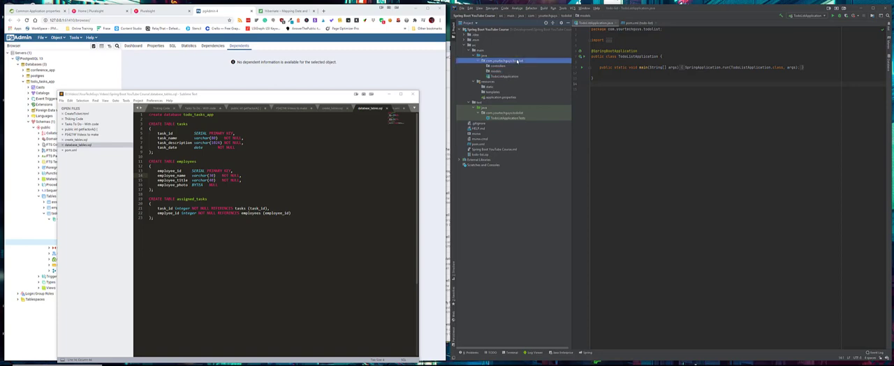
{"action": "right_click", "coordinate": [509, 61]}
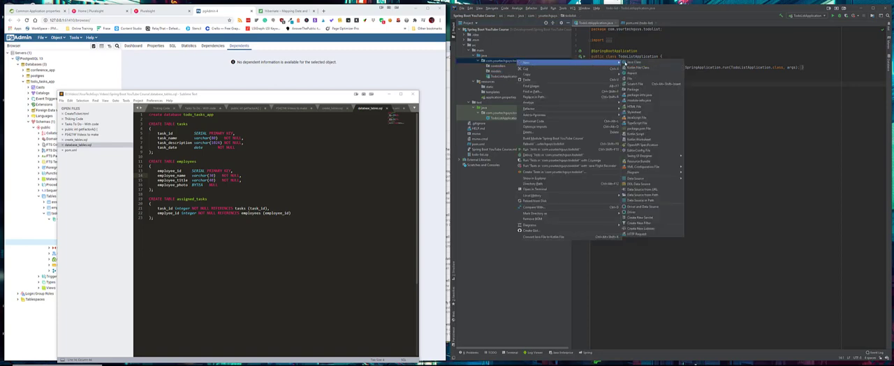